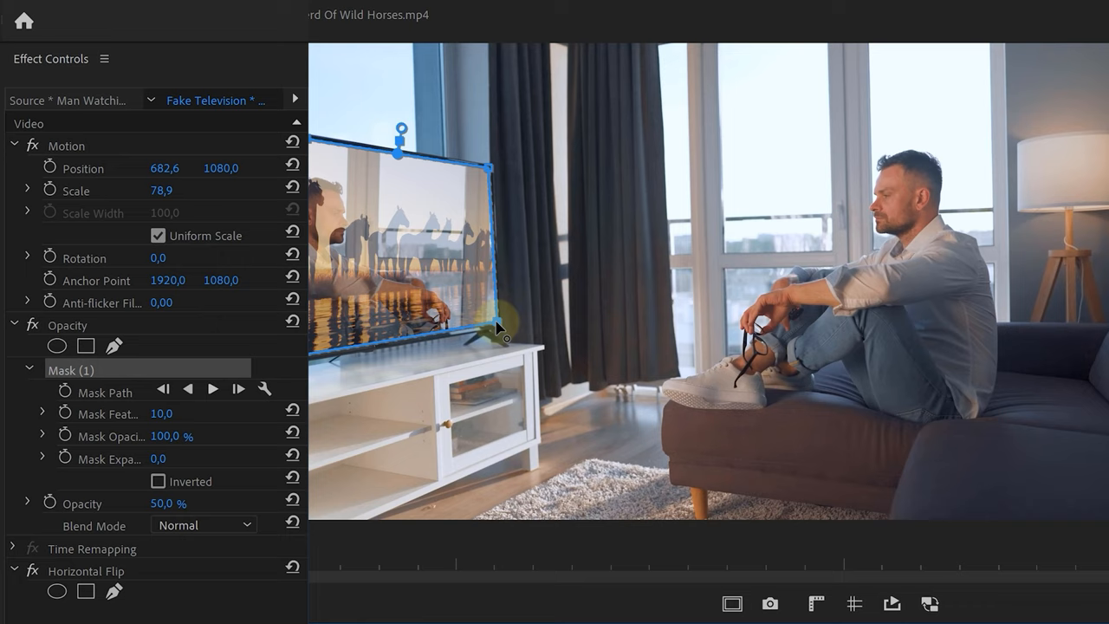
Step: Set the horses clip to Screen blend mode and lower its opacity to 36.2%
left_click(203, 523)
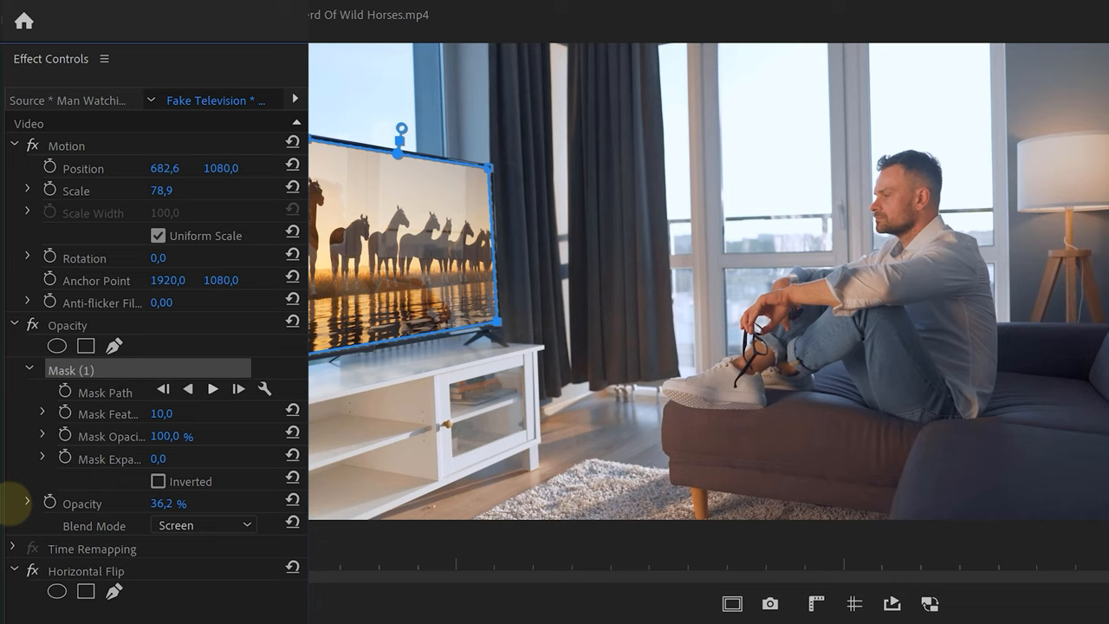